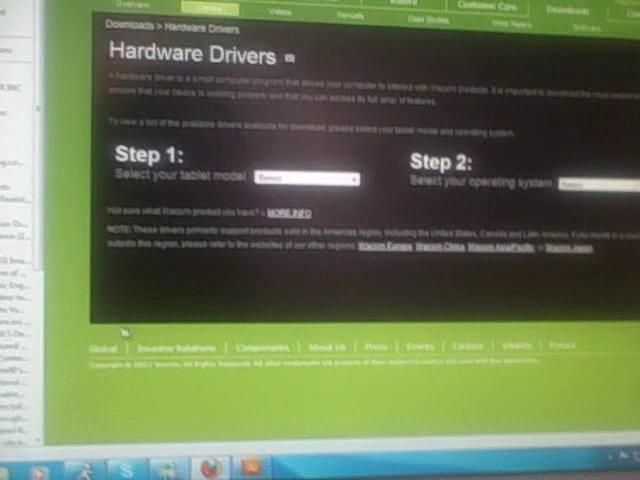
# Open the Windows 7 Start menu over the Wacom Hardware Drivers page to reach Control Panel
pyautogui.click(10, 470)
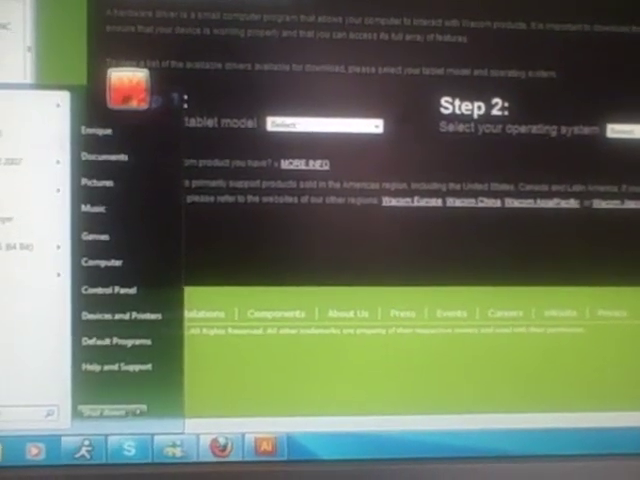